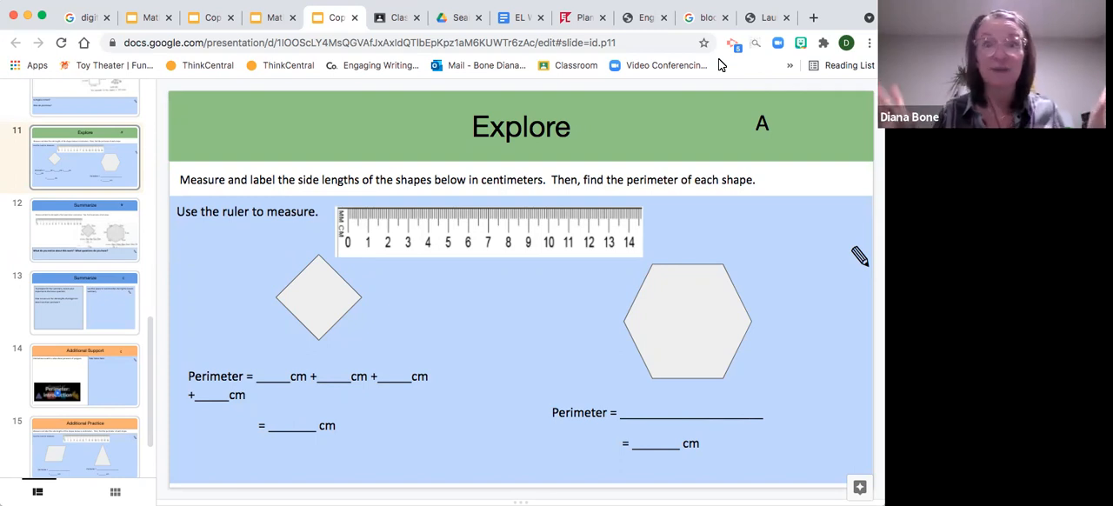
mouse_move(354, 209)
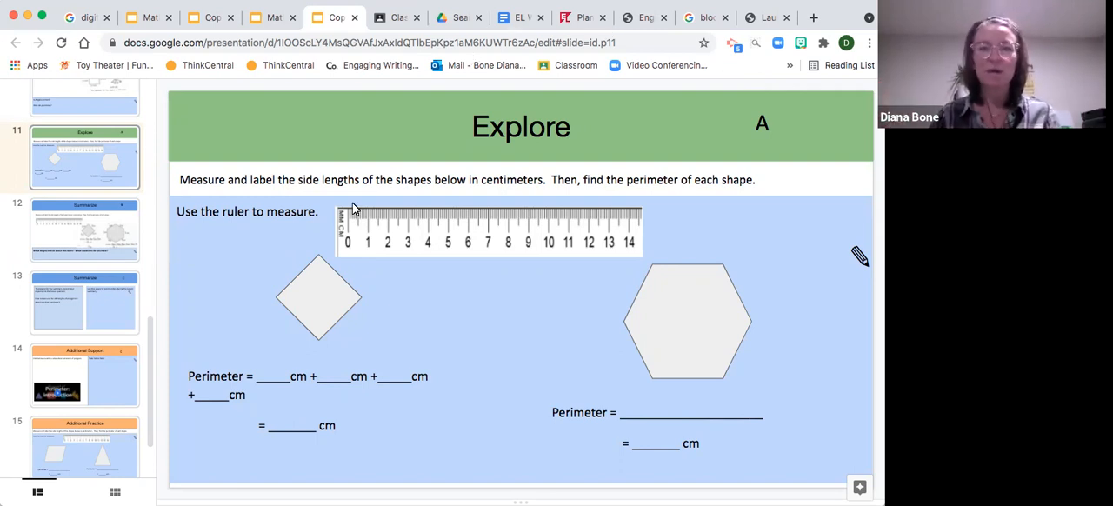
mouse_move(435, 248)
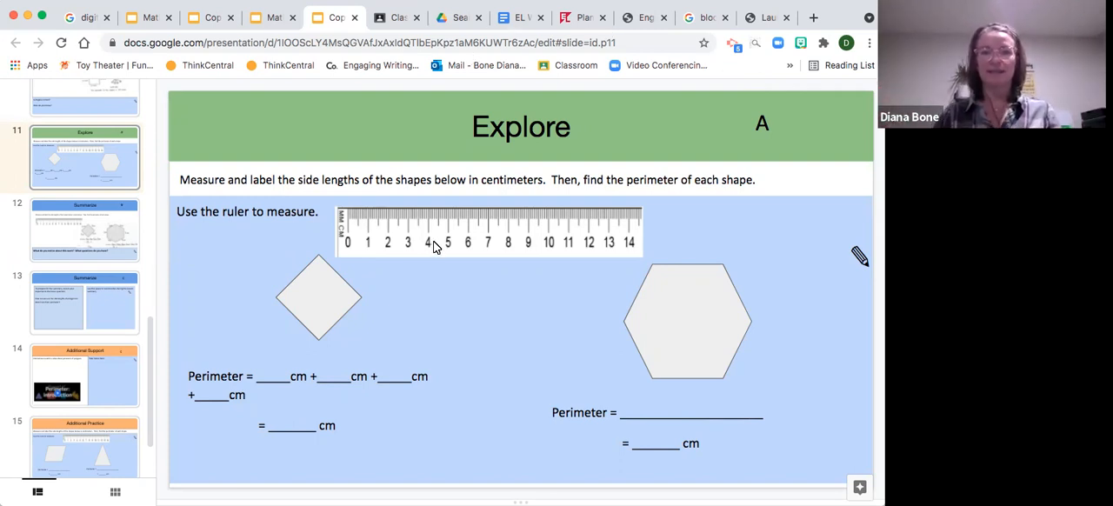
mouse_move(400, 237)
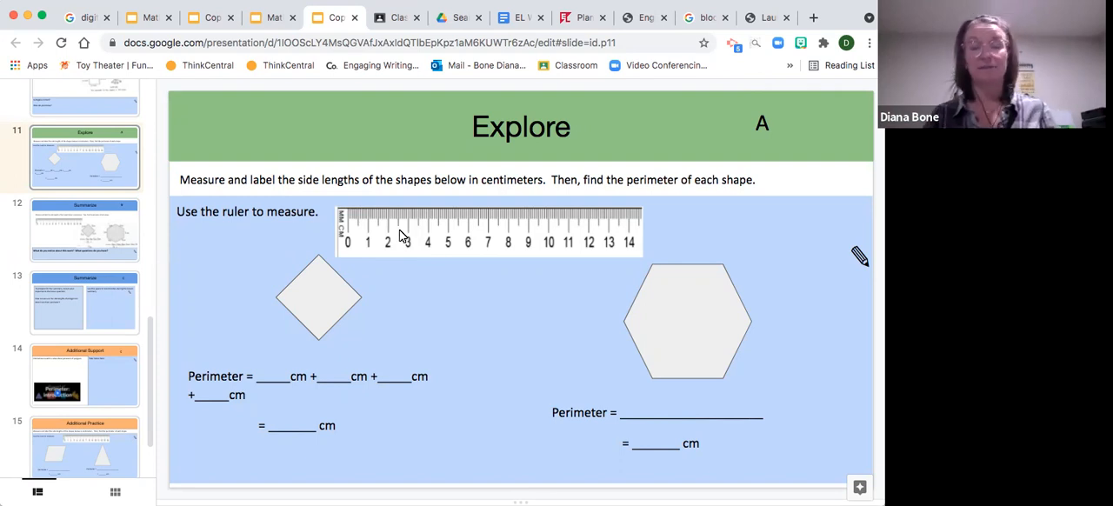
mouse_move(452, 243)
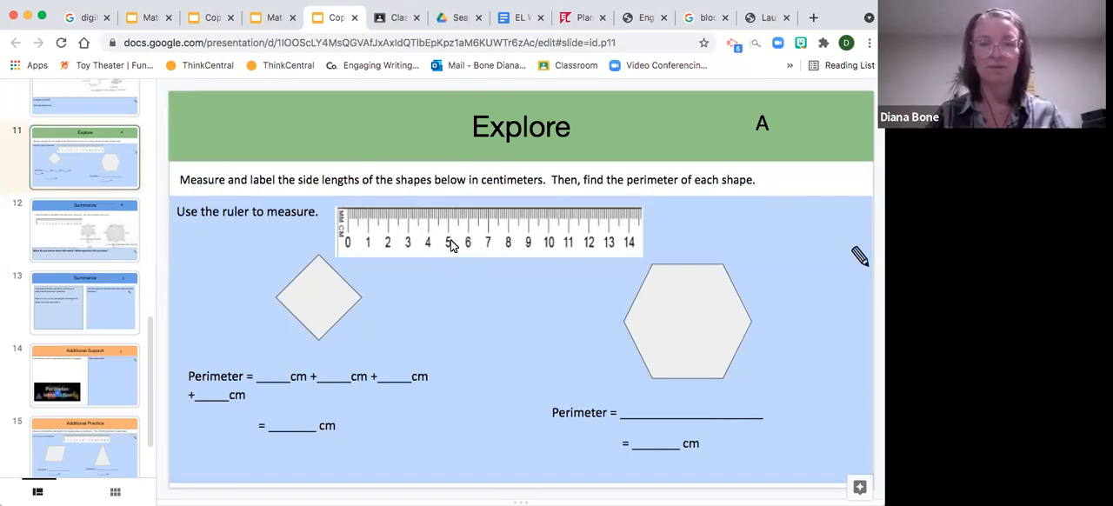
mouse_move(354, 245)
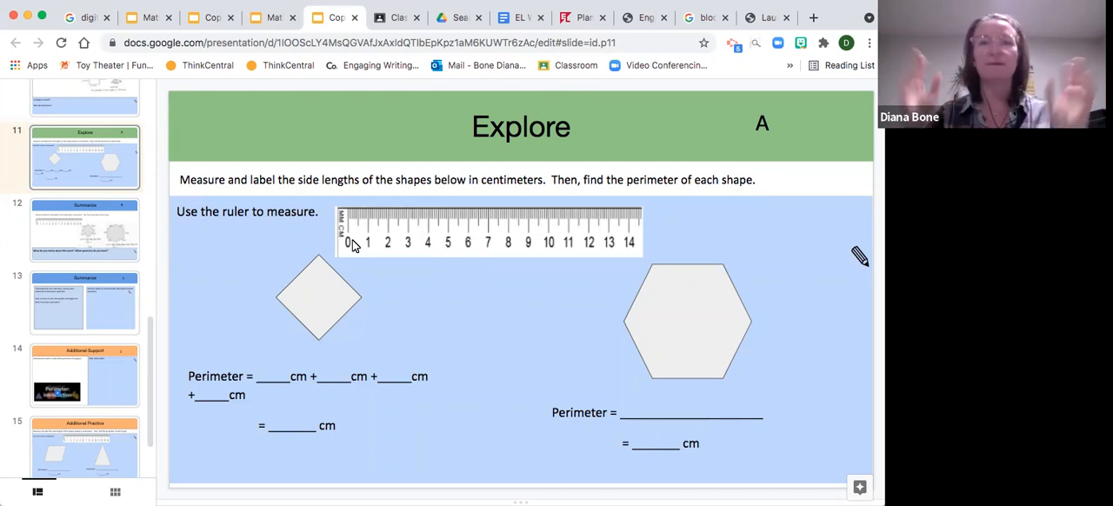
mouse_move(419, 241)
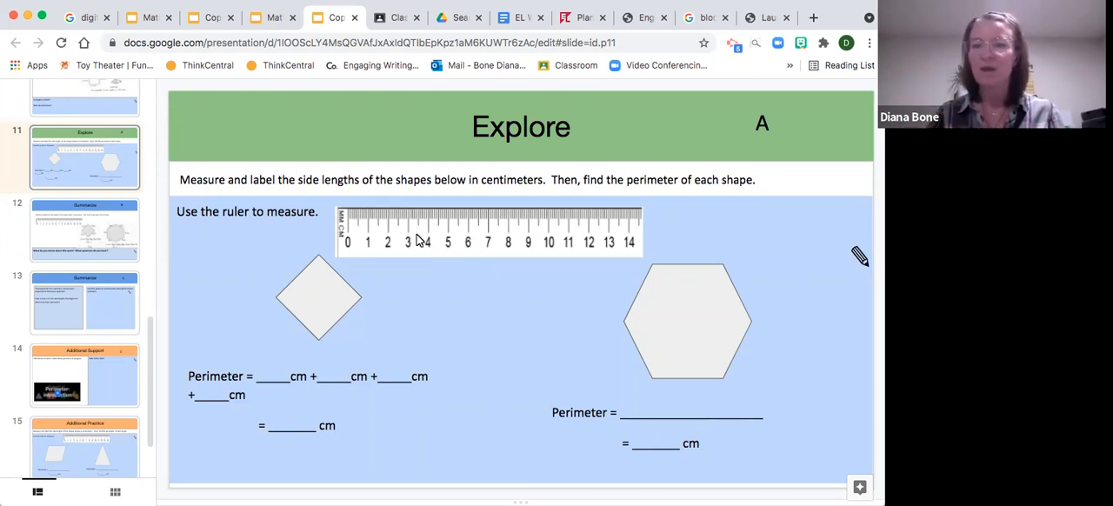
mouse_move(362, 247)
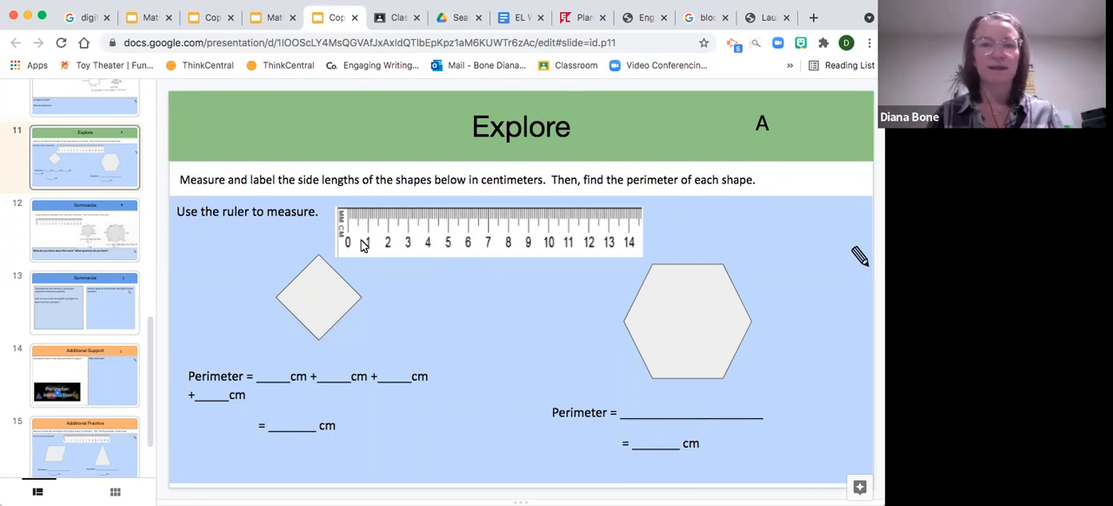
mouse_move(417, 239)
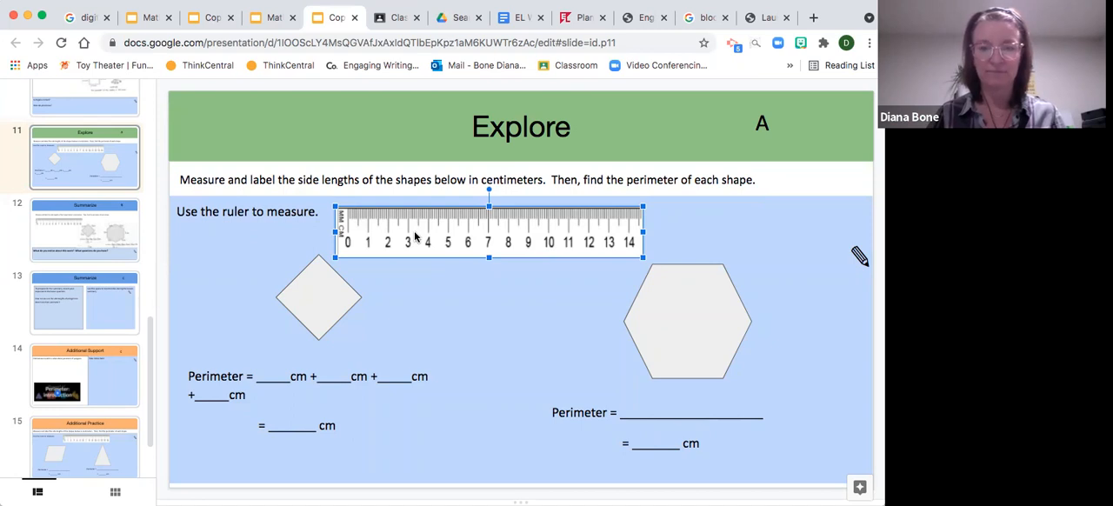
mouse_move(459, 229)
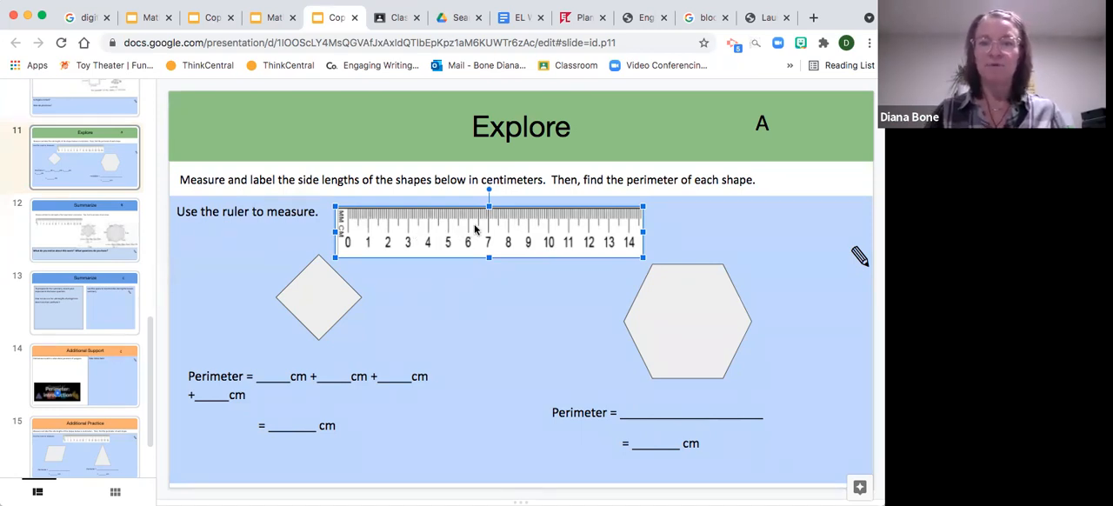
mouse_move(483, 228)
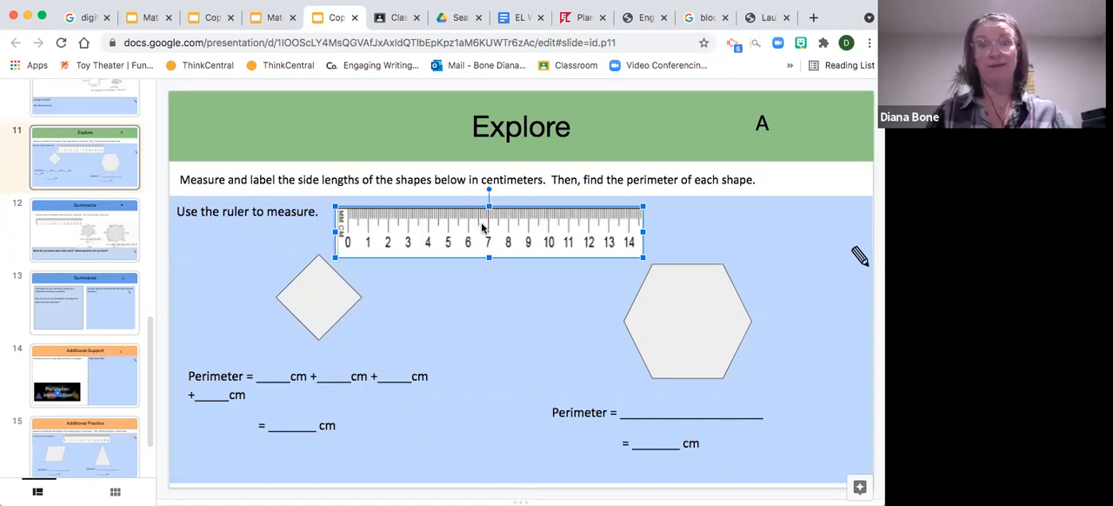
Move the ruler onto the square and line its zero up with the bottom corner.
left_click(317, 309)
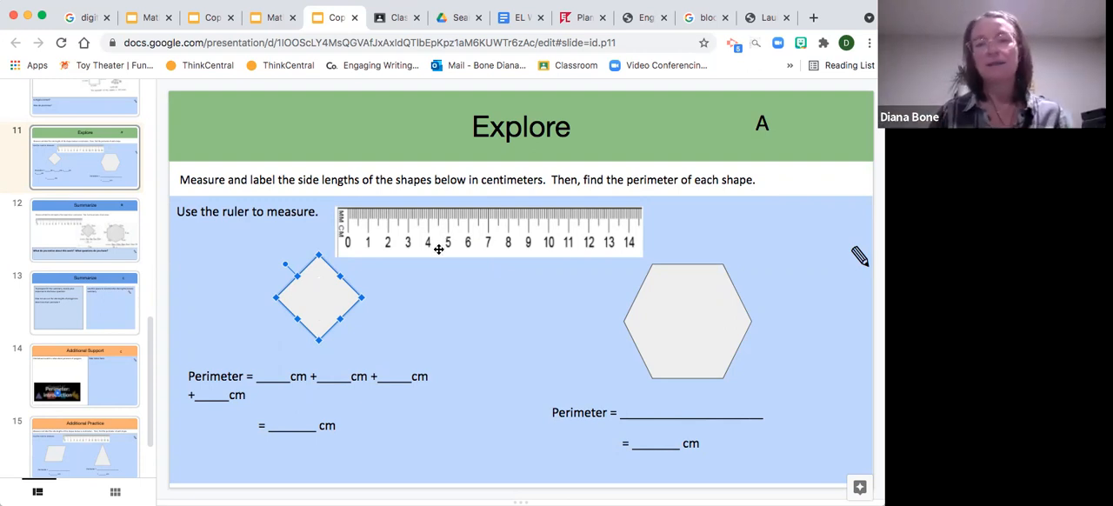
mouse_move(459, 241)
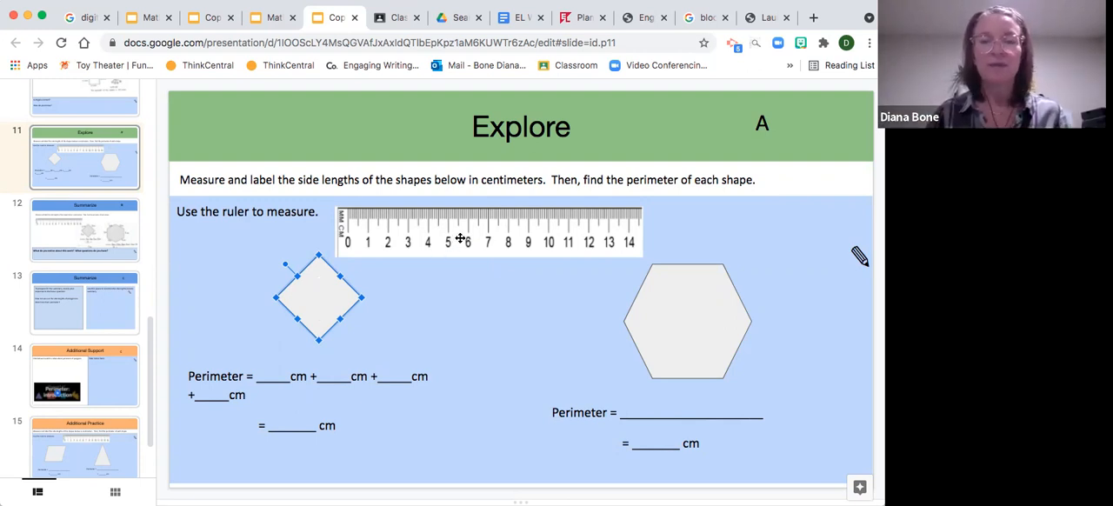
mouse_move(364, 288)
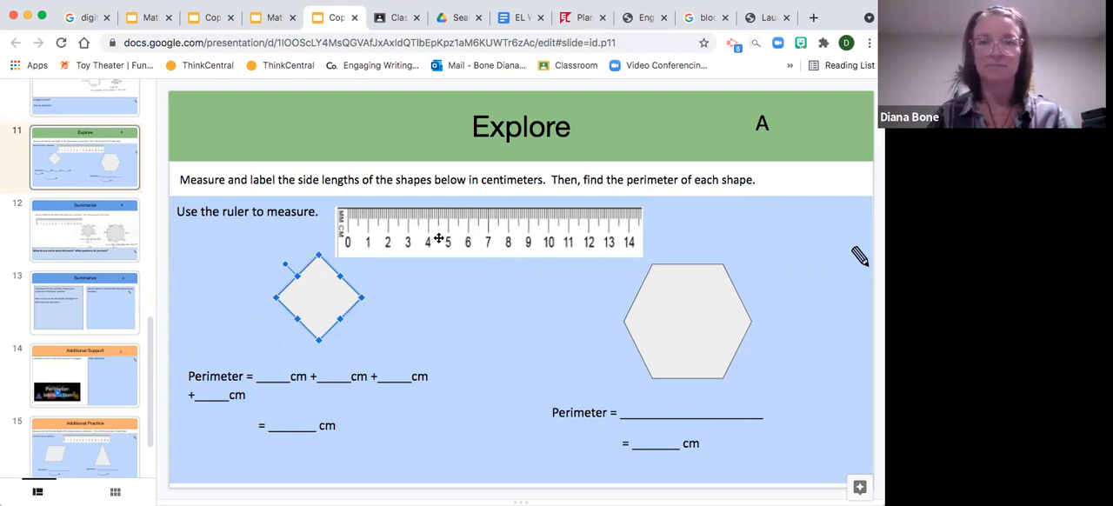
left_click(487, 231)
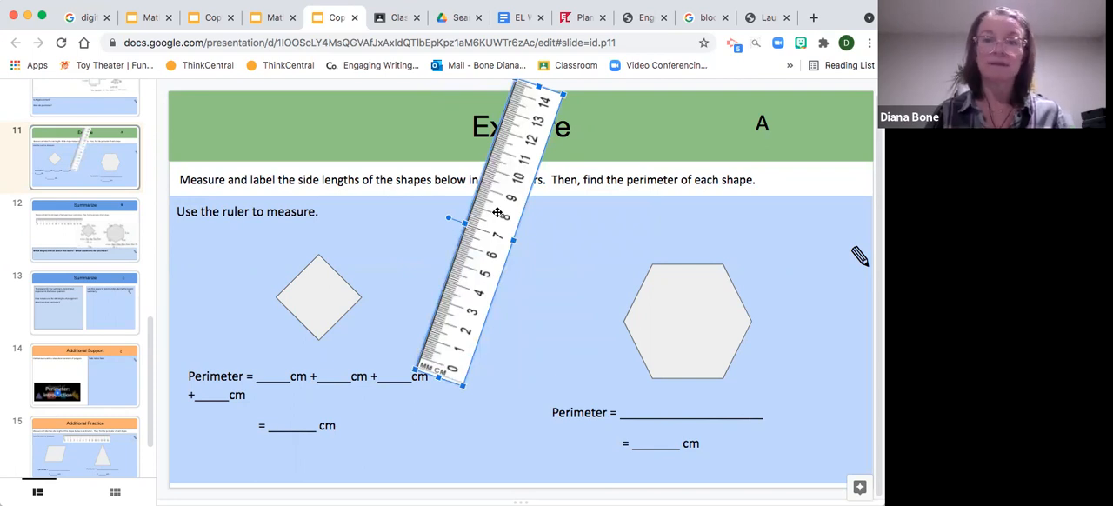
mouse_move(499, 218)
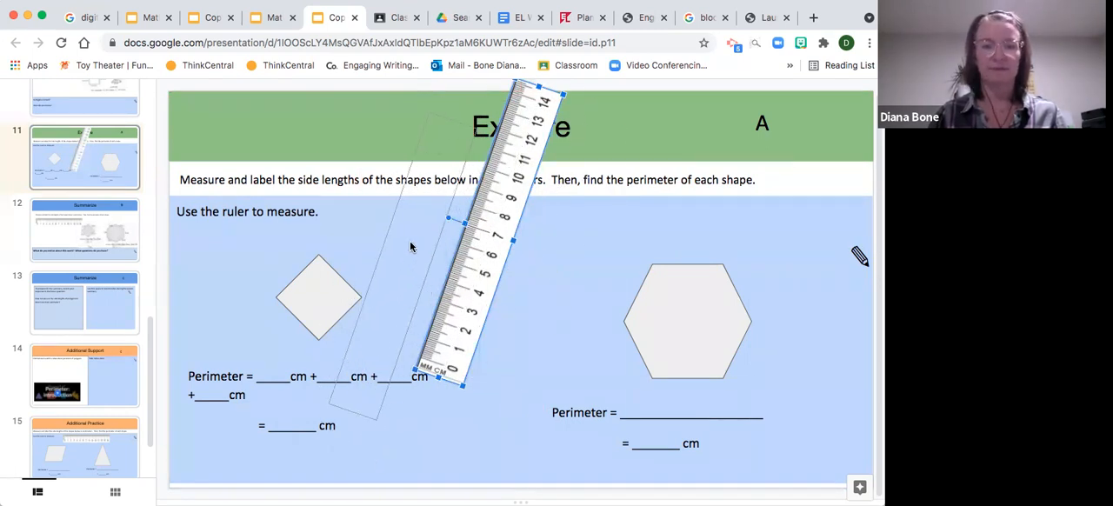
left_click_drag(487, 243, 409, 217)
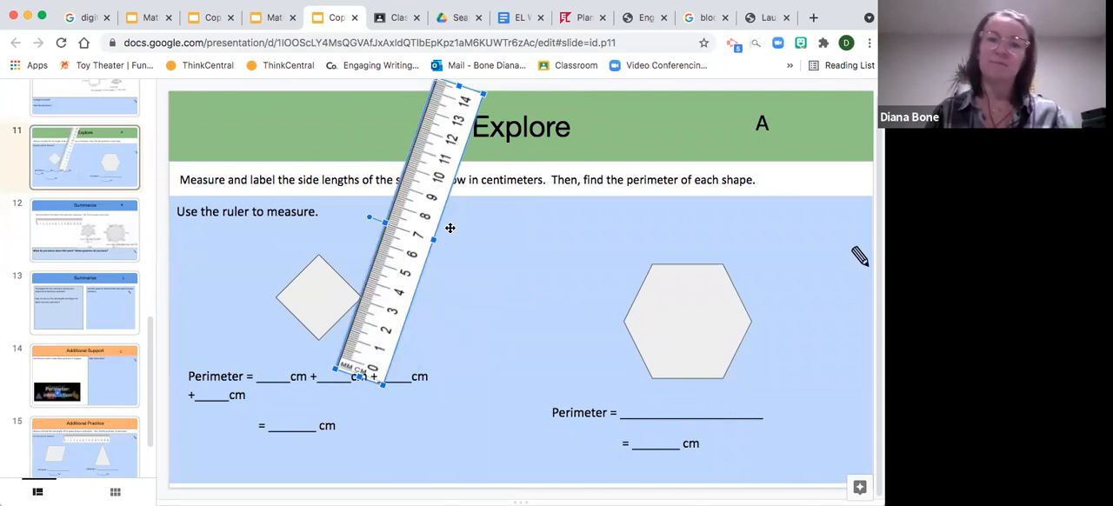
mouse_move(392, 263)
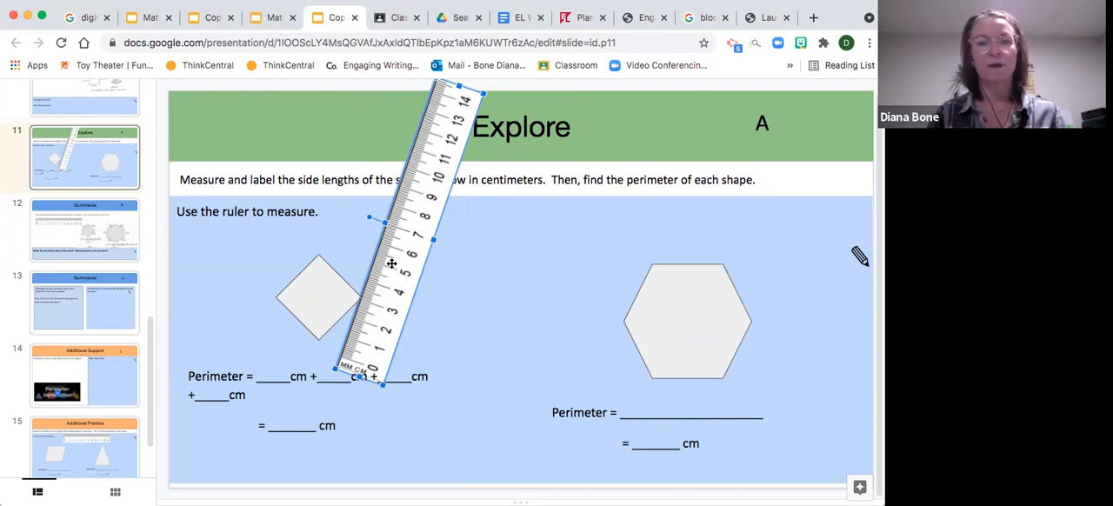
mouse_move(344, 299)
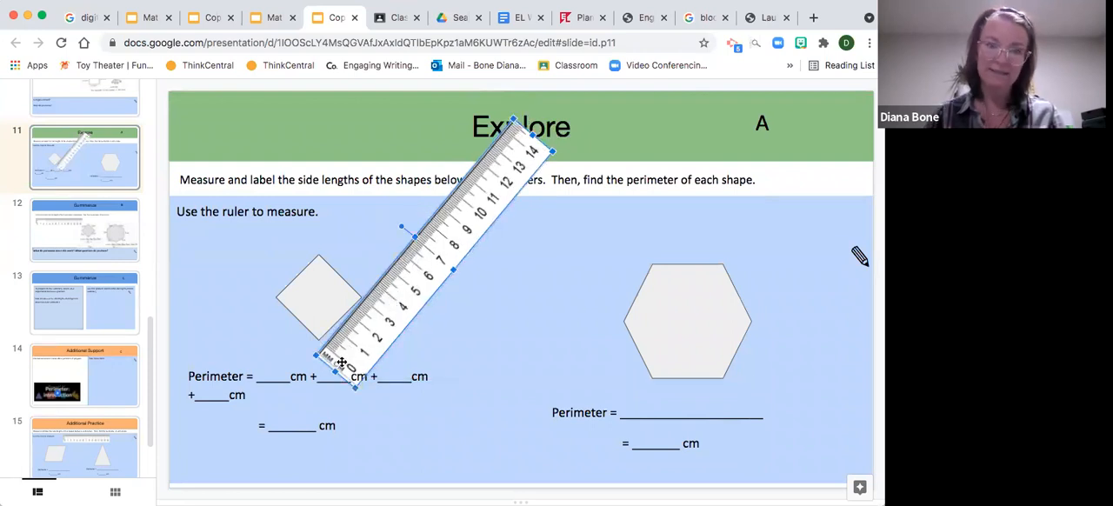
mouse_move(405, 228)
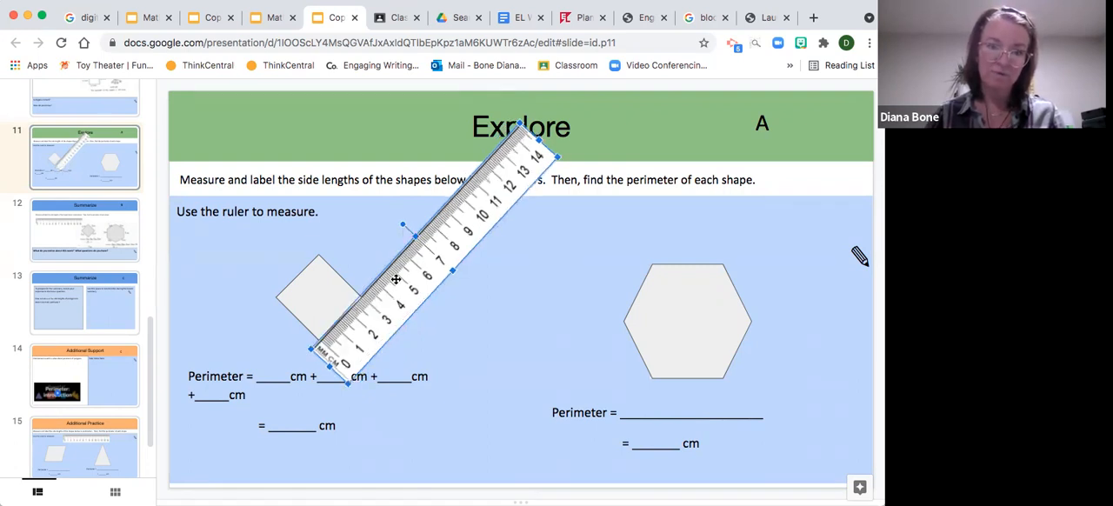
left_click_drag(396, 279, 417, 274)
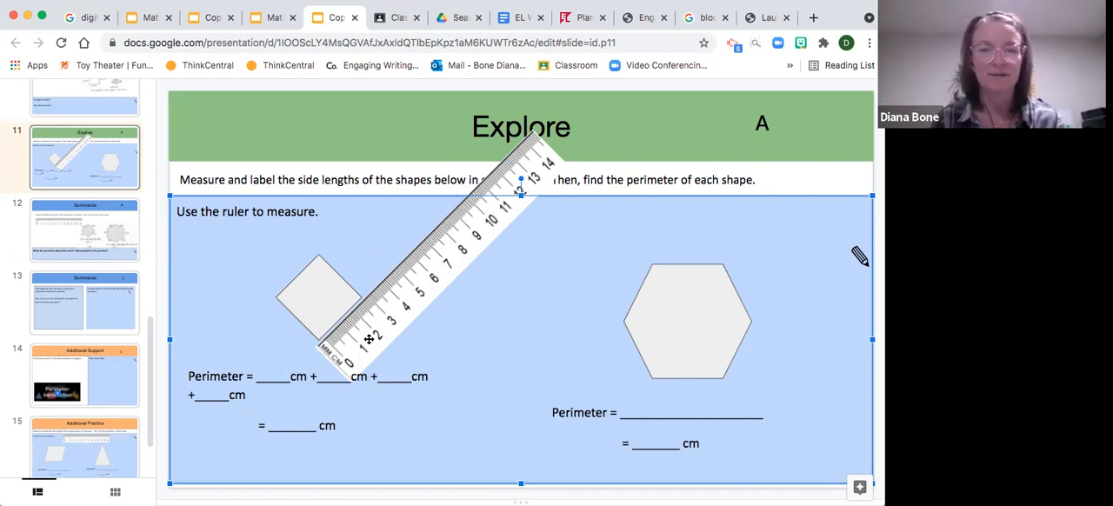
Nudge the ruler flush along the square's lower-right side, zero at the corner.
left_click_drag(434, 261, 418, 235)
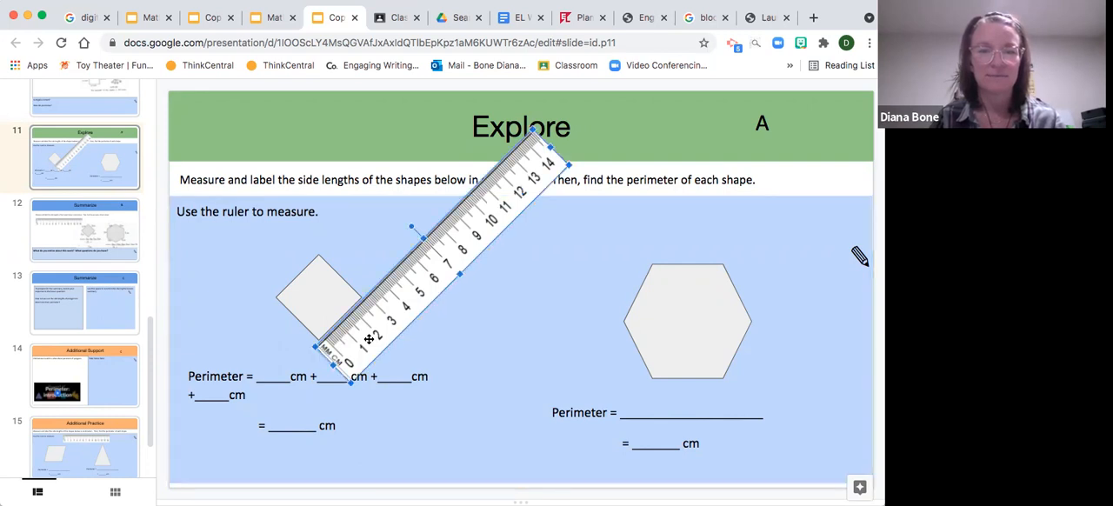
mouse_move(363, 346)
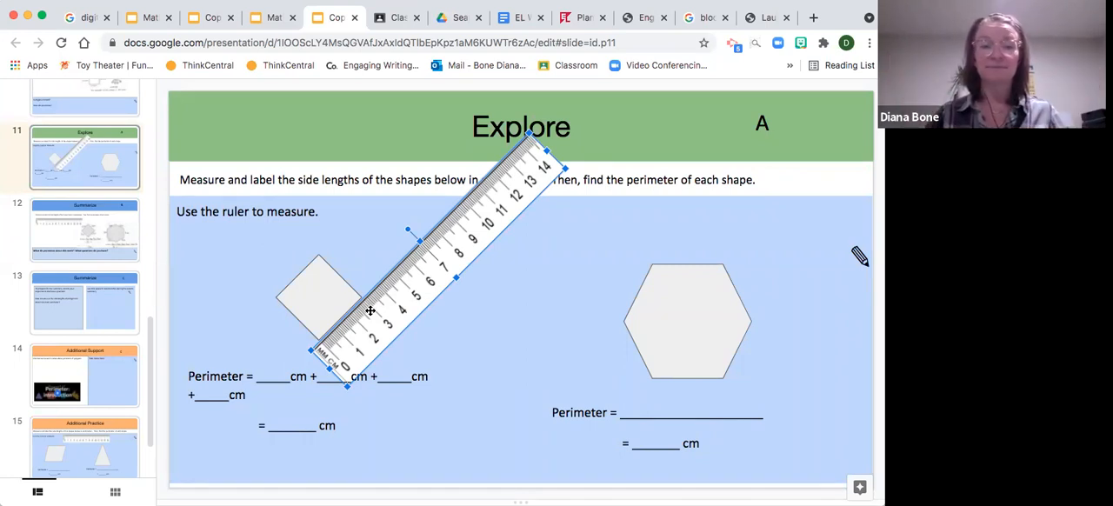
mouse_move(268, 357)
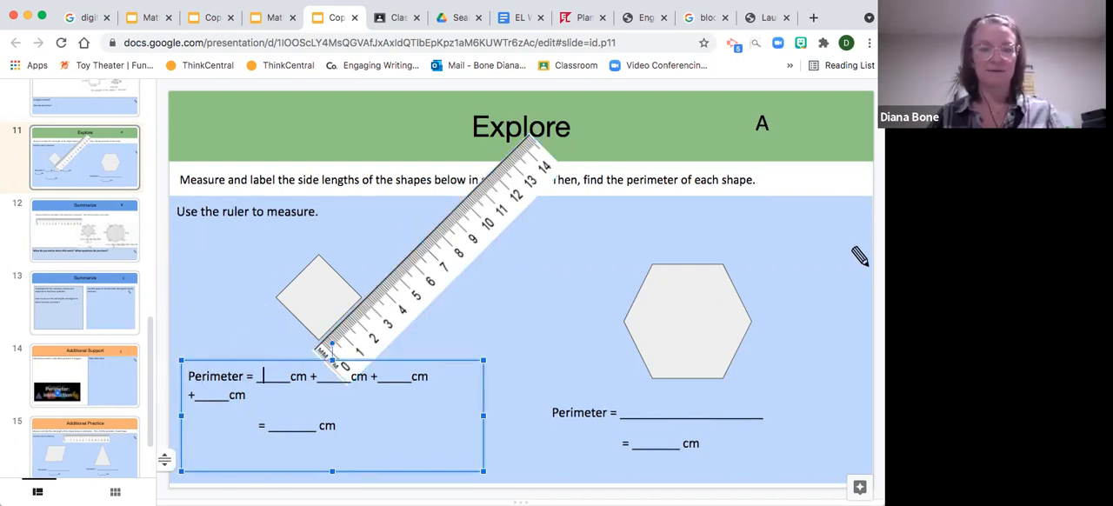
Type 3 into the first Perimeter blank and finish editing.
type("3")
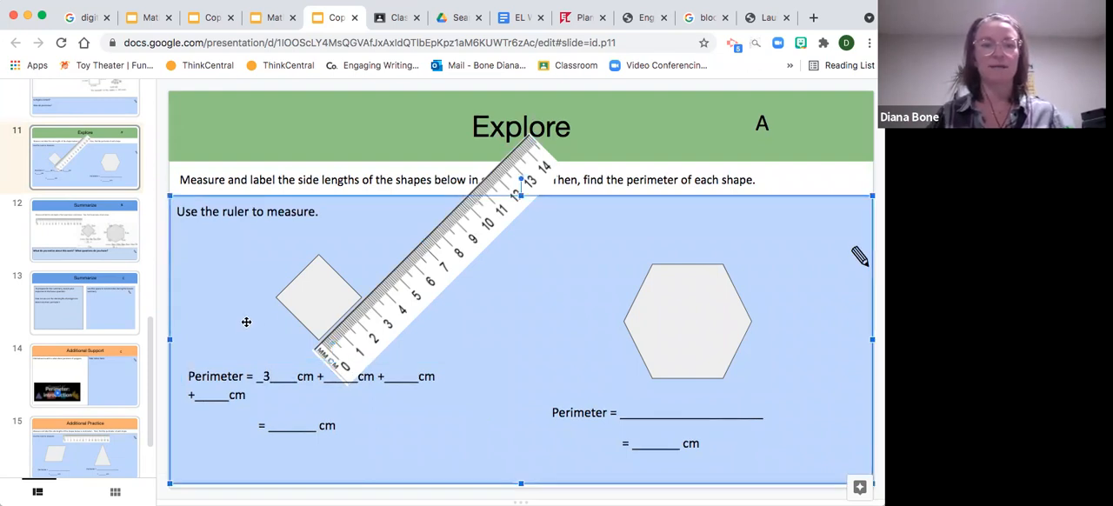
left_click(648, 148)
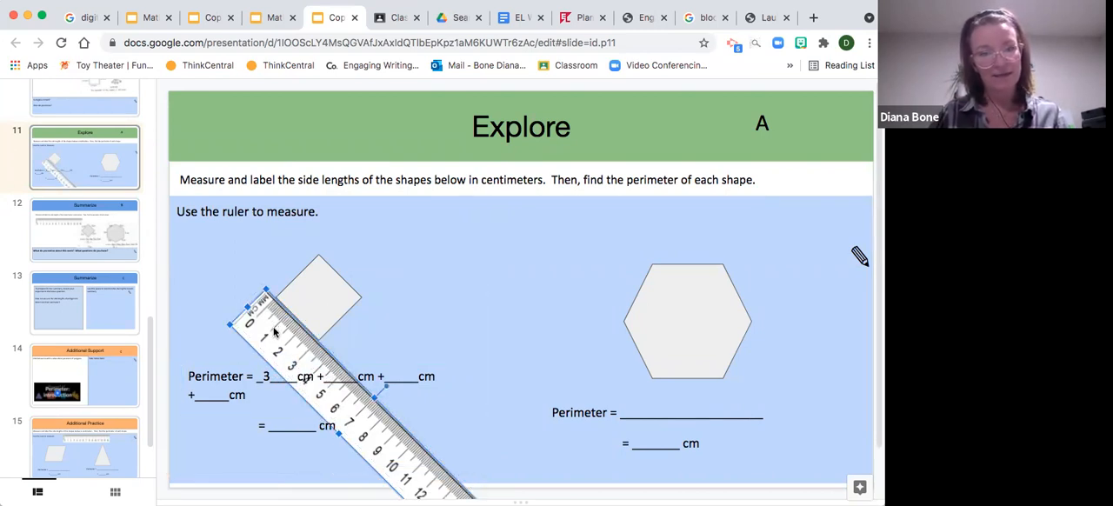
mouse_move(398, 326)
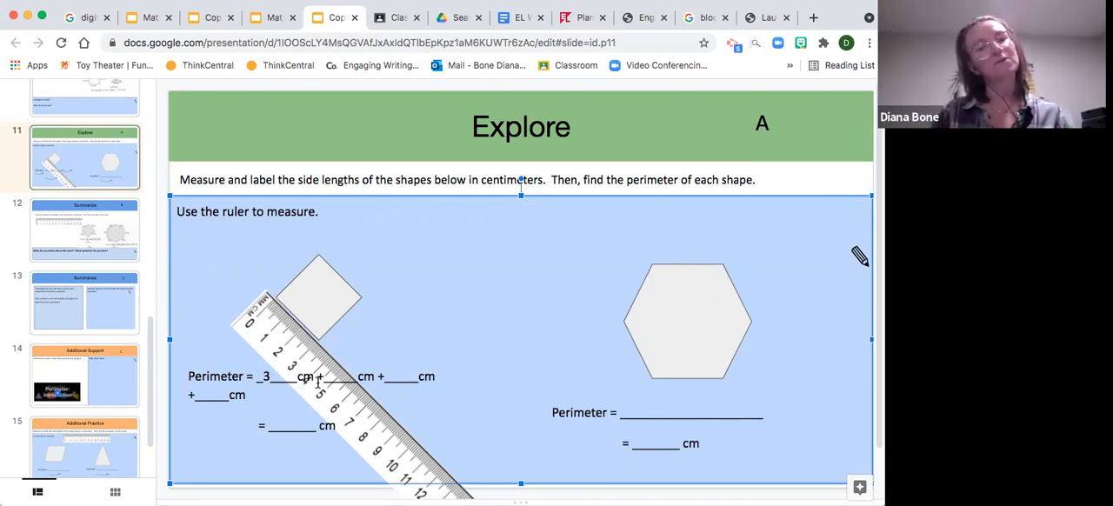
mouse_move(278, 352)
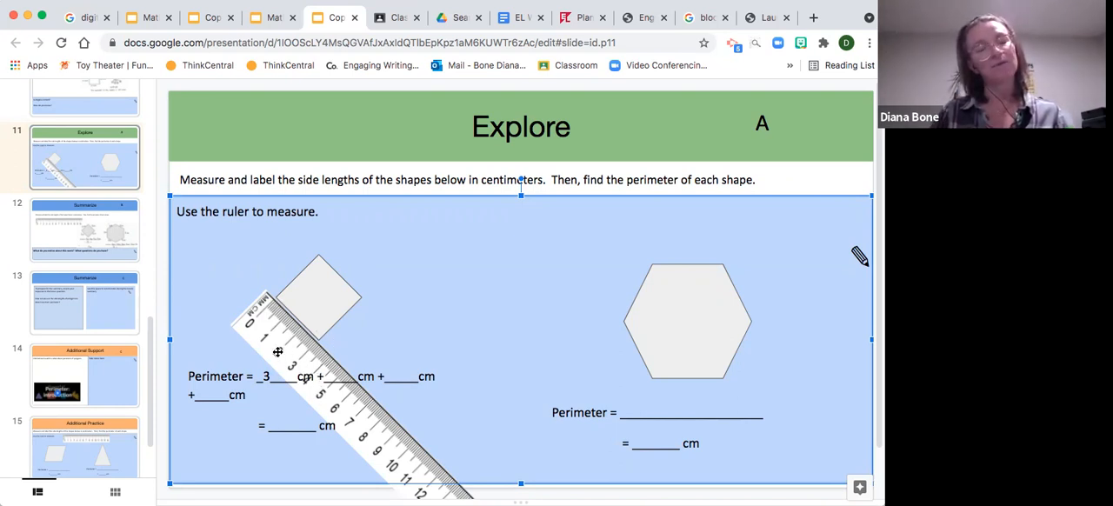
Select the ruler to reposition it along another side of the square.
left_click(330, 377)
type("3")
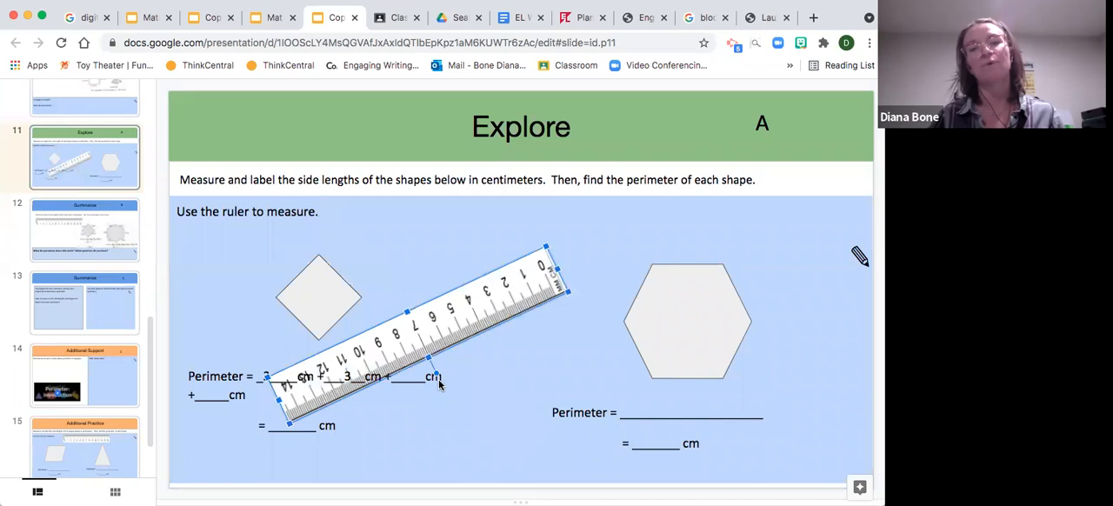
mouse_move(462, 329)
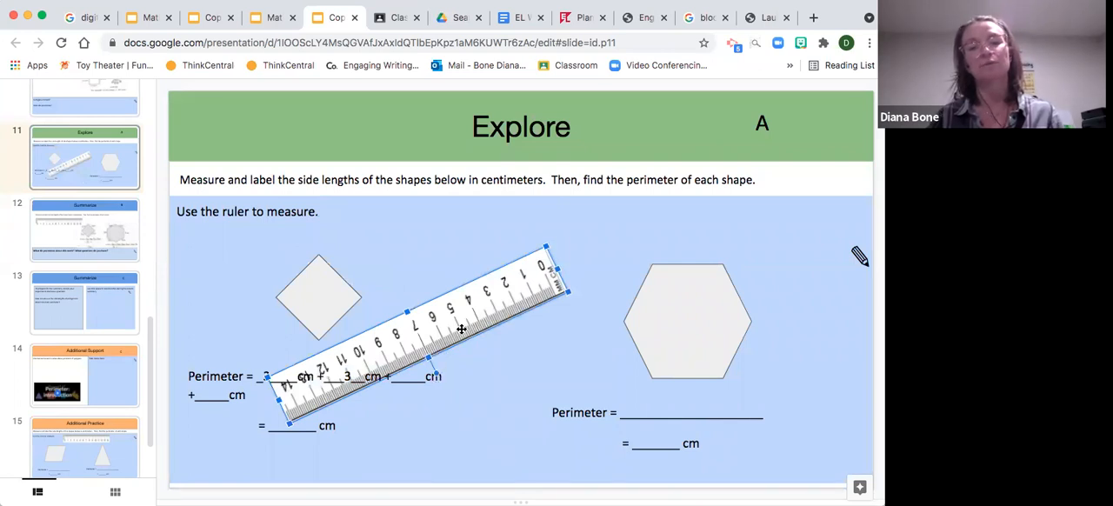